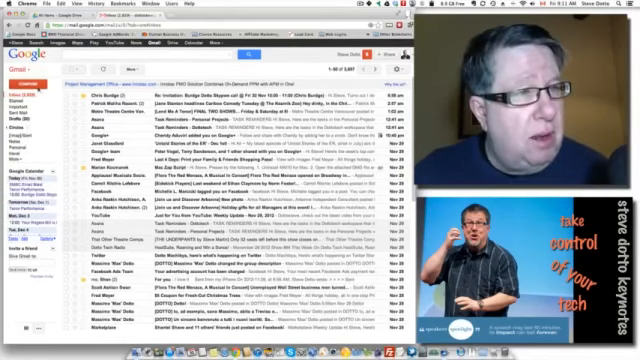
# Start a new message and attach the 70 MB EvernoteSharing.mov, hitting the 25MB limit.
pyautogui.click(28, 73)
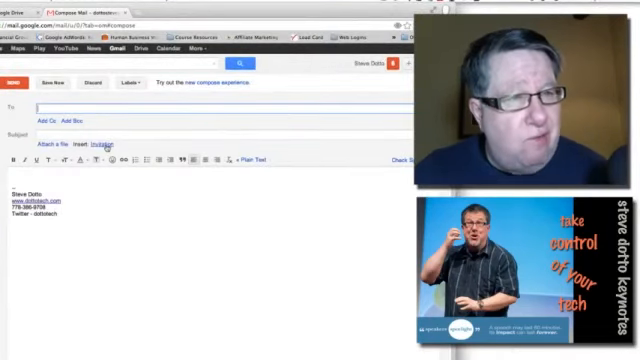
pyautogui.click(51, 150)
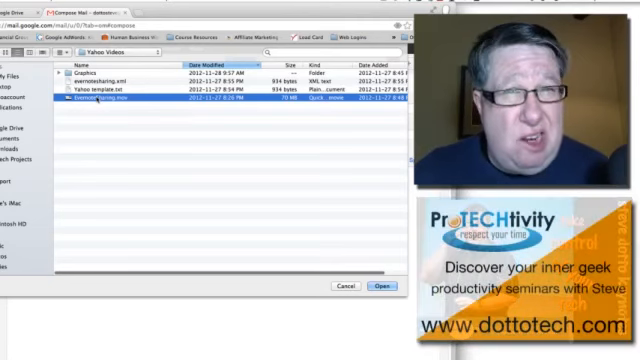
pyautogui.click(376, 286)
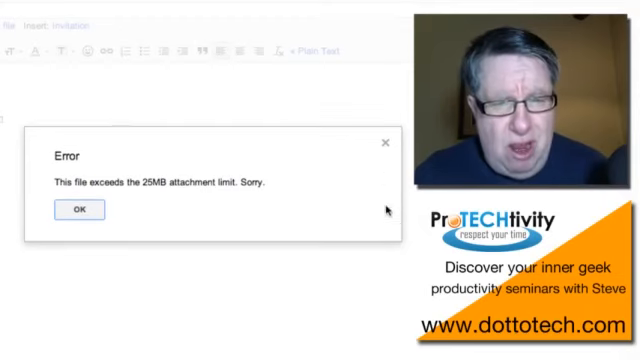
pyautogui.click(81, 210)
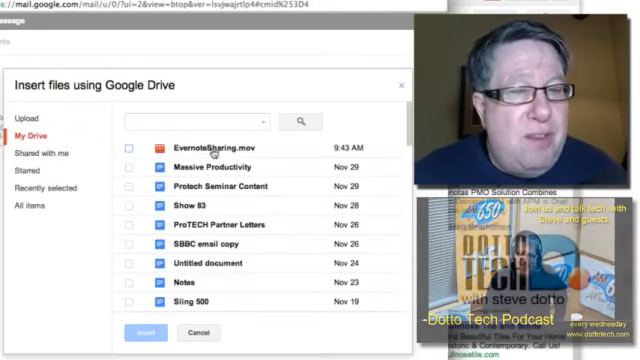
# Select EvernoteSharing.mov in My Drive and insert it into the message.
pyautogui.click(128, 147)
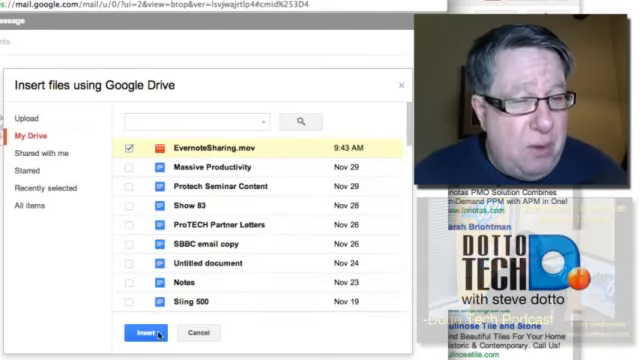
pyautogui.click(139, 333)
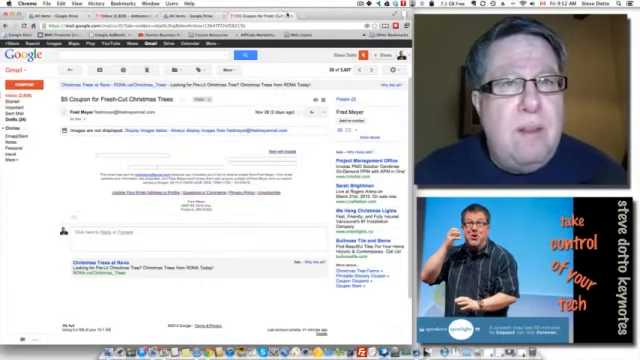
# Start a new message and add a calendar invitation from the bottom toolbar.
pyautogui.click(35, 64)
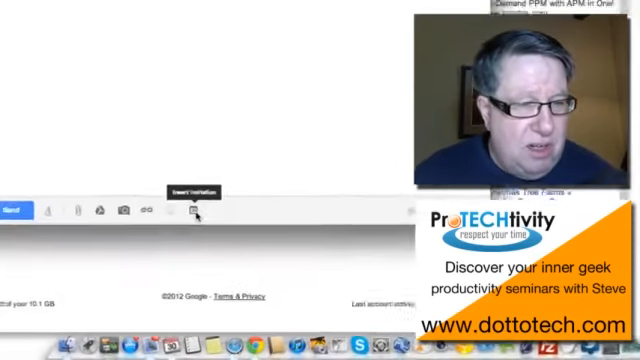
pyautogui.click(197, 206)
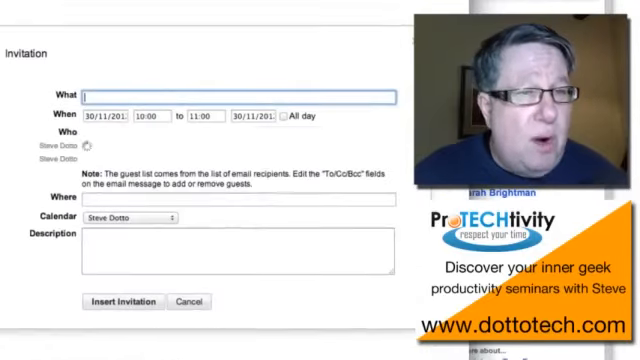